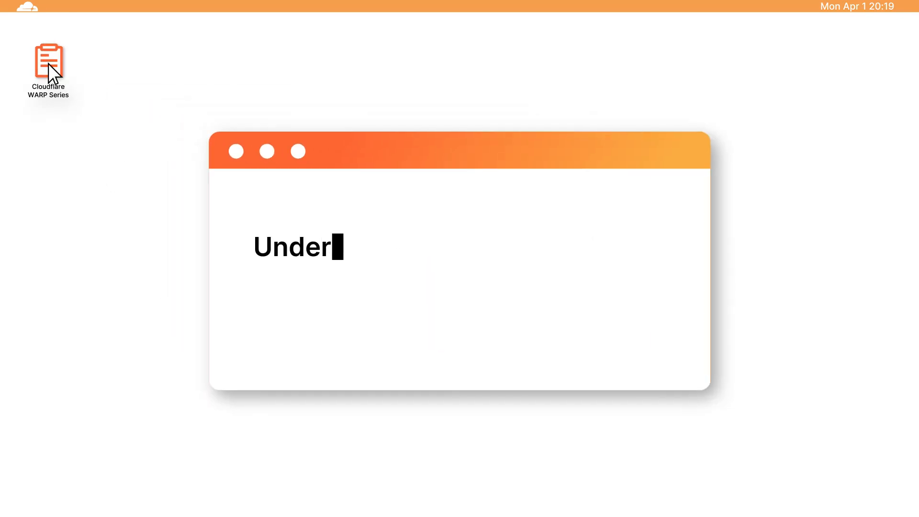
Show the series title 'Understanding Cloudflare WARP through diagnostic logs' on the card.
text(standing Cloudflare WARP thr)
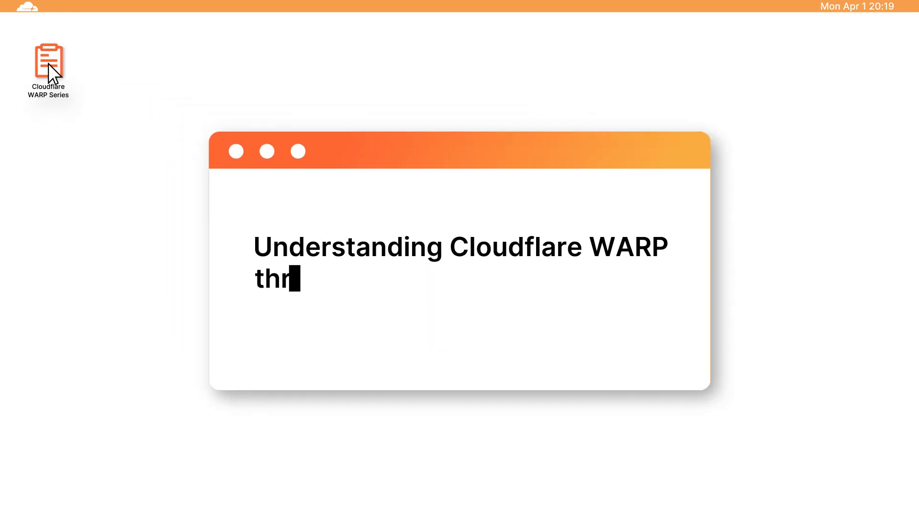
text(ough diagnostic logs)
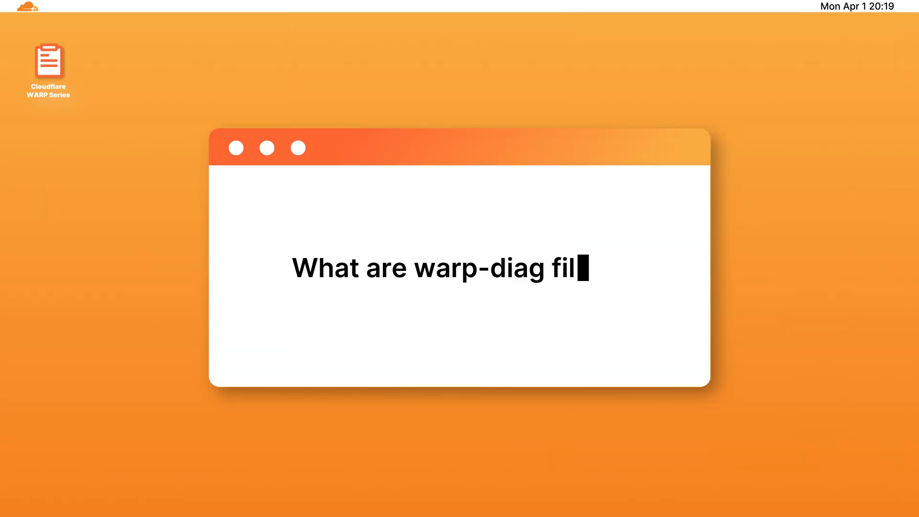
Complete the heading 'What are warp-diag files?' before cutting to the saved zip.
text(es?)
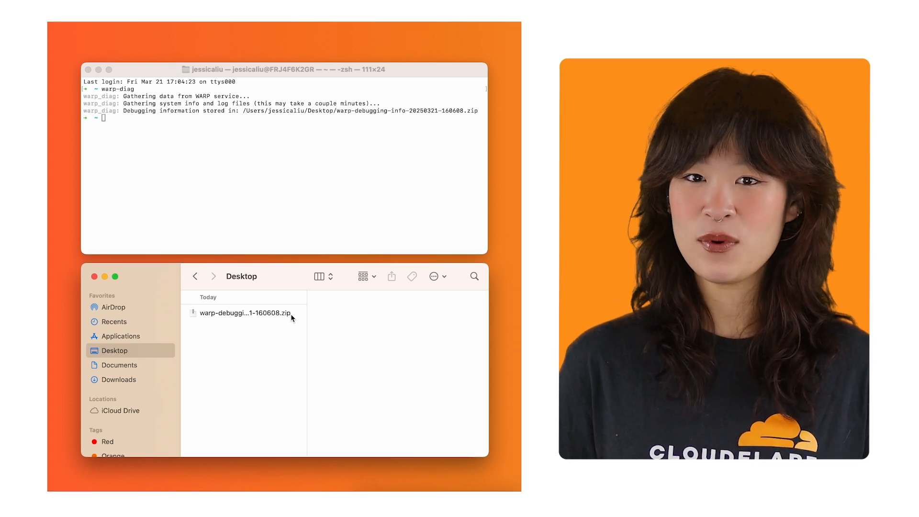
click(243, 312)
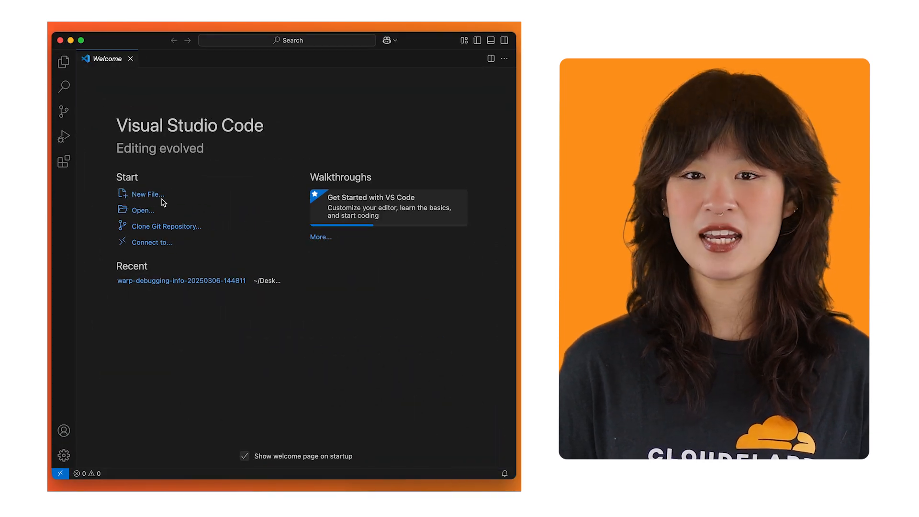
click(142, 210)
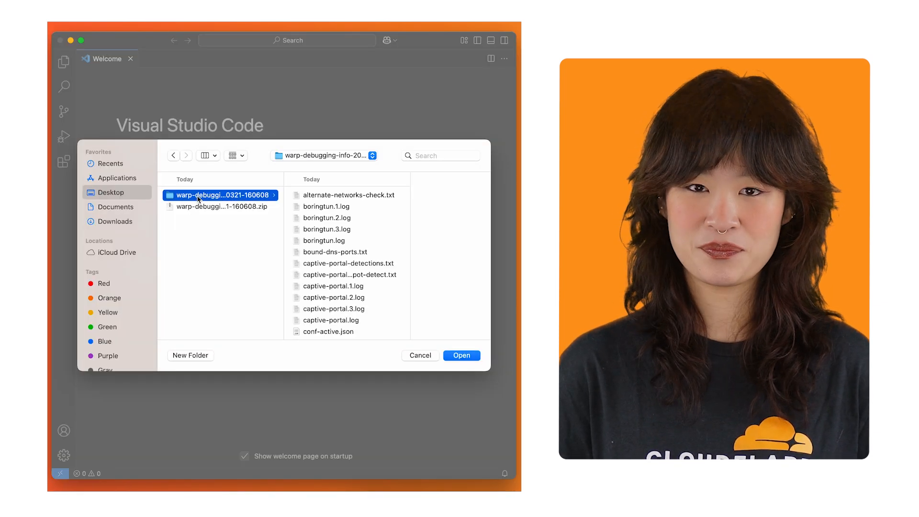
click(462, 355)
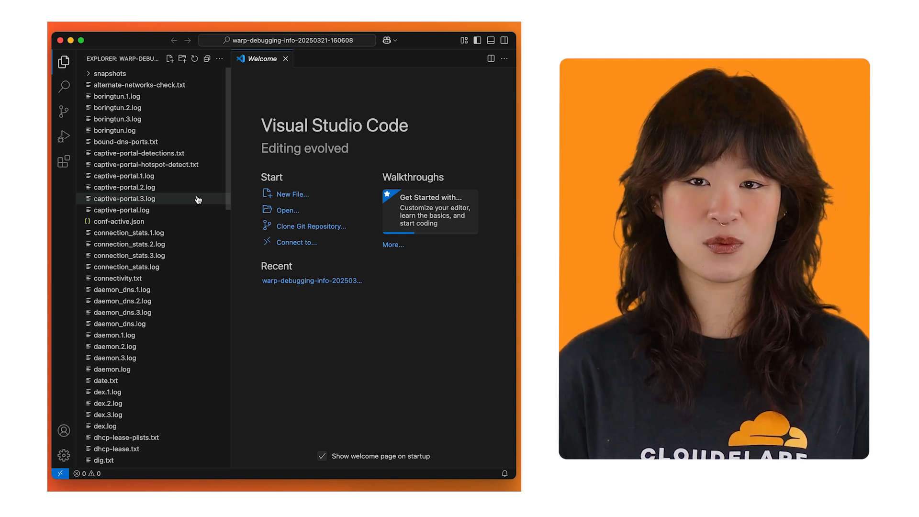
click(286, 59)
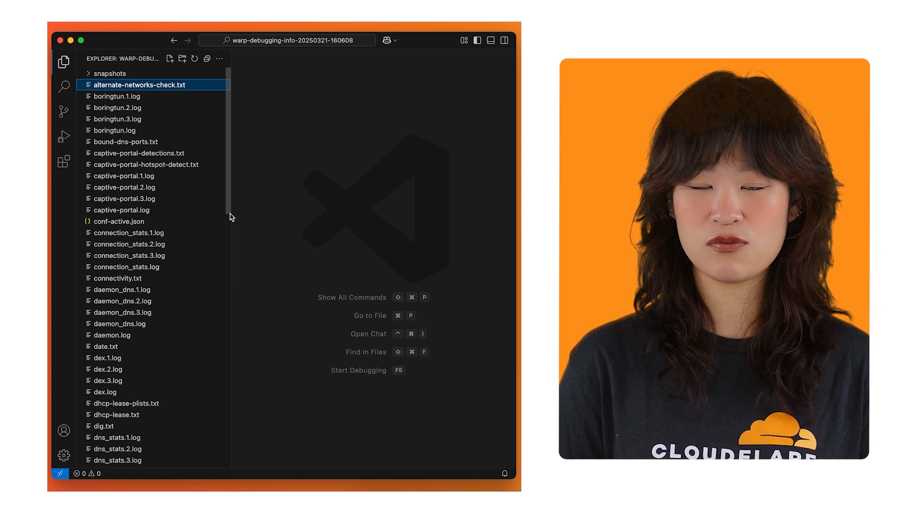
Locate and open warp-status.txt in the Explorer file list.
scroll(down, 3)
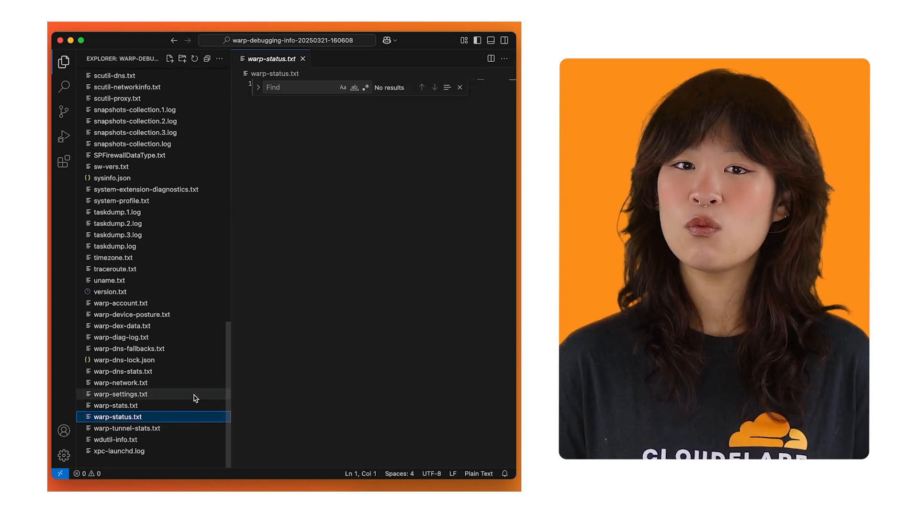
click(123, 394)
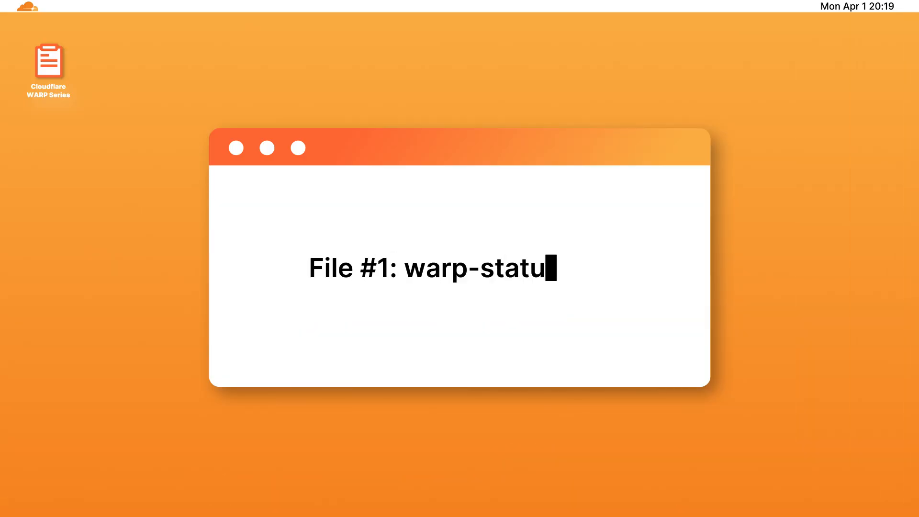
Complete the 'File #1: warp-status.txt' card and view the Ok(Connected) line.
text(s.txt)
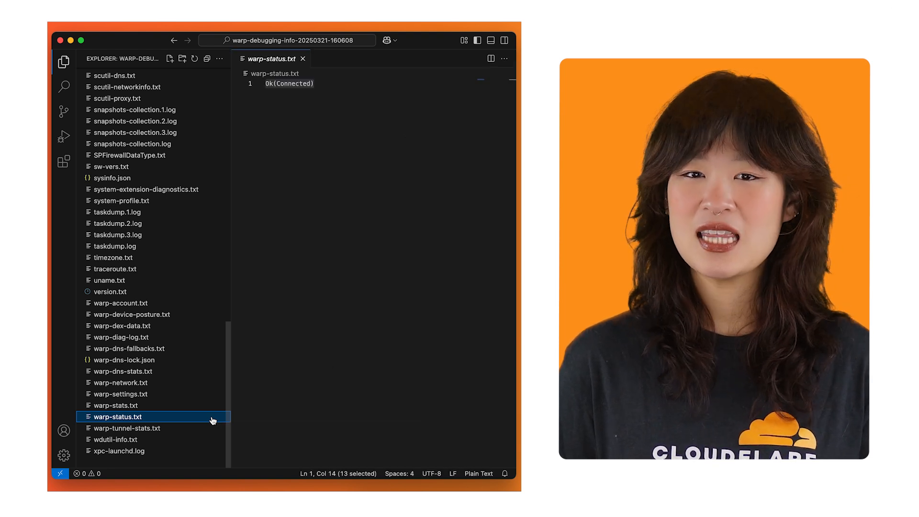
mouse_move(336, 137)
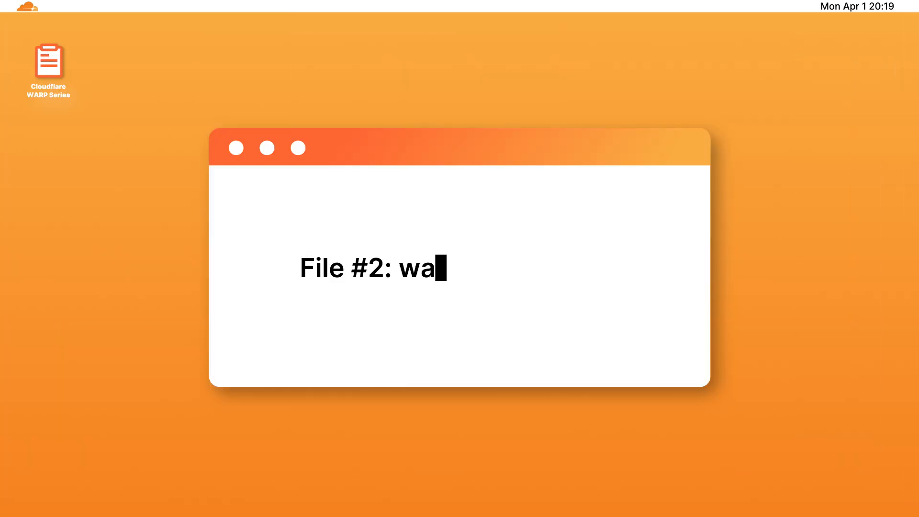
Open warp-settings.txt, read through to the end and highlight the Profile ID: default line.
text(rp-settings.txt)
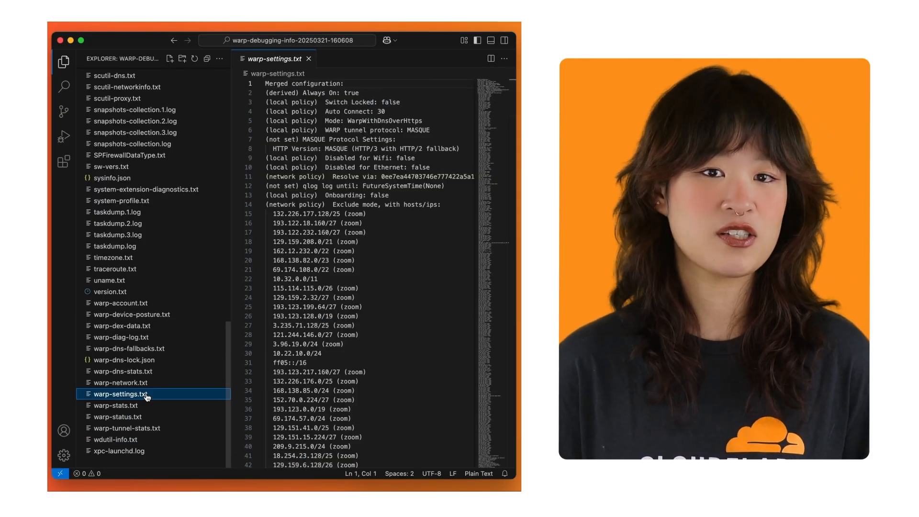
scroll(down, 3)
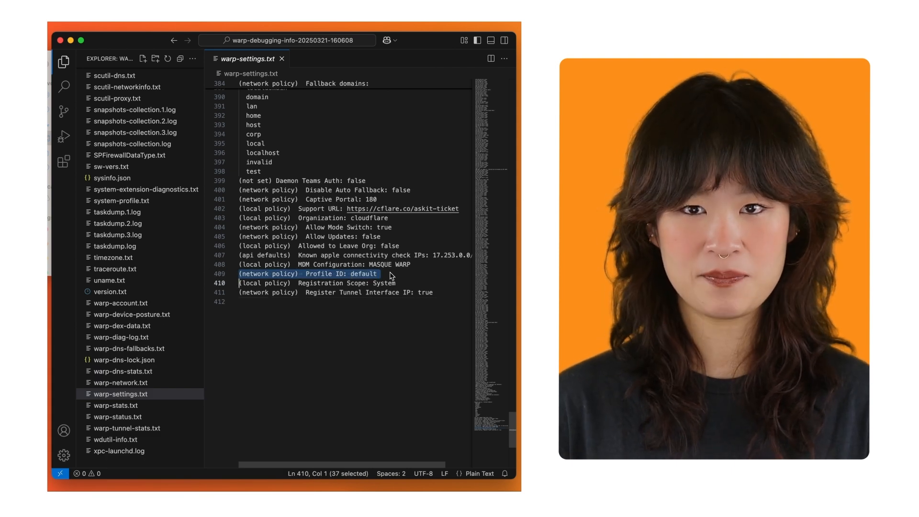
click(378, 274)
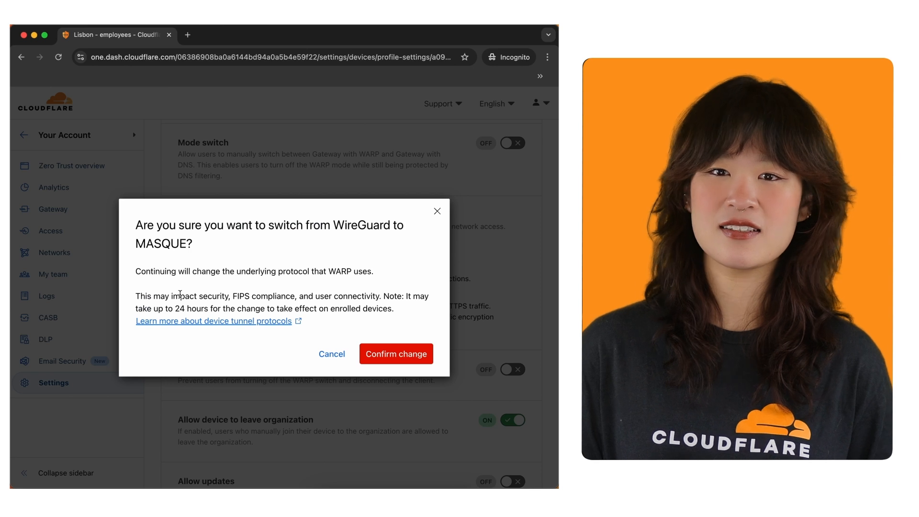
Dismiss the WireGuard-to-MASQUE prompt and scroll the device profile to Service mode.
click(396, 353)
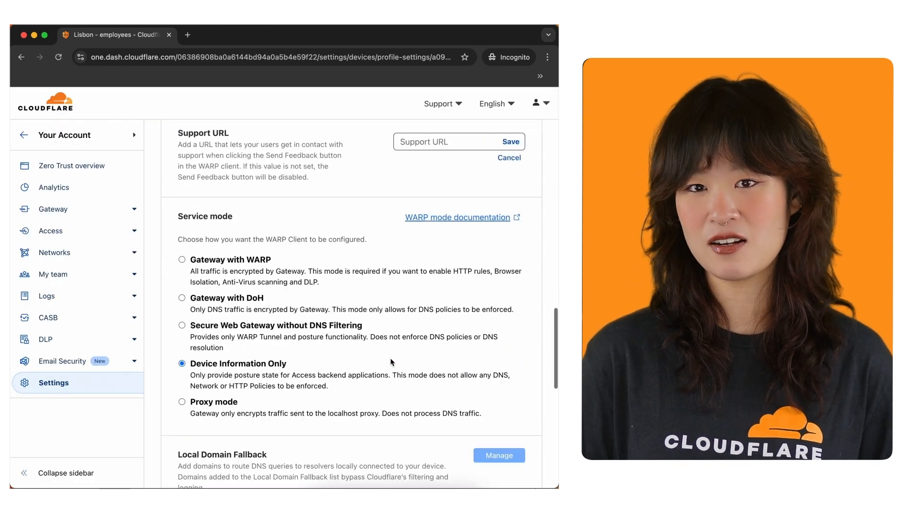
scroll(down, 3)
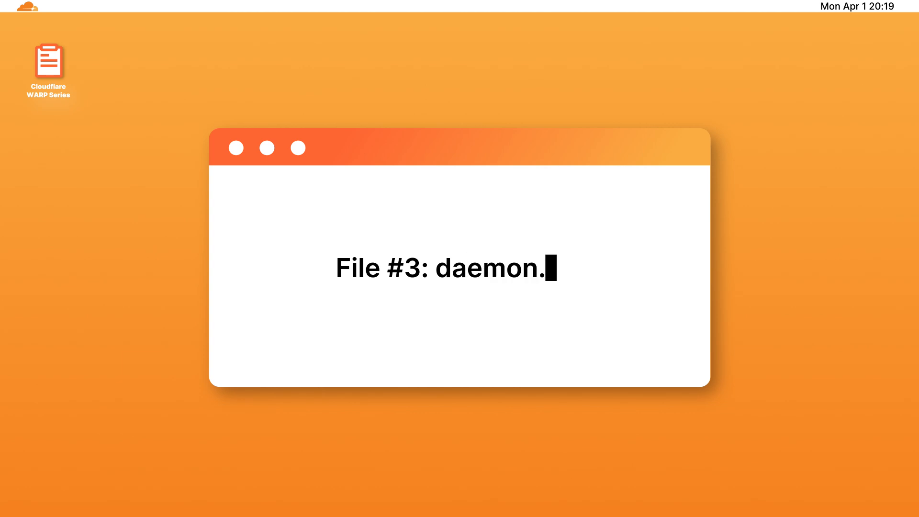
Complete the 'File #3: daemon.log' title card heading.
text(log)
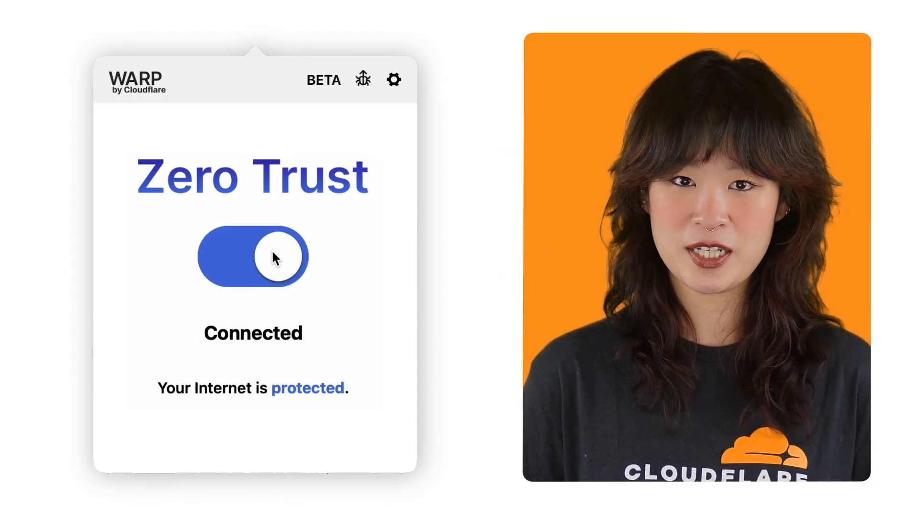
Toggle the Zero Trust connection off in the WARP client popup.
click(253, 257)
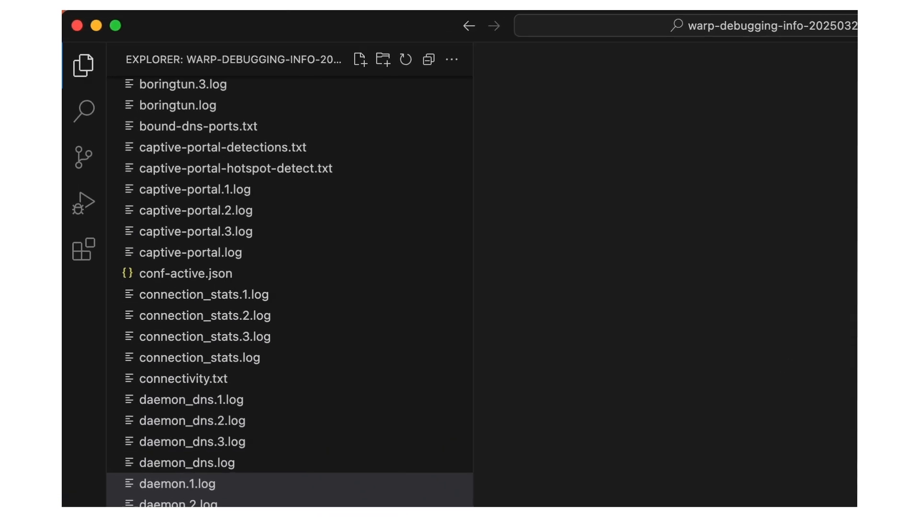
Search the workspace for 'warp_service: Version' to find the version entry in daemon.log.
click(84, 111)
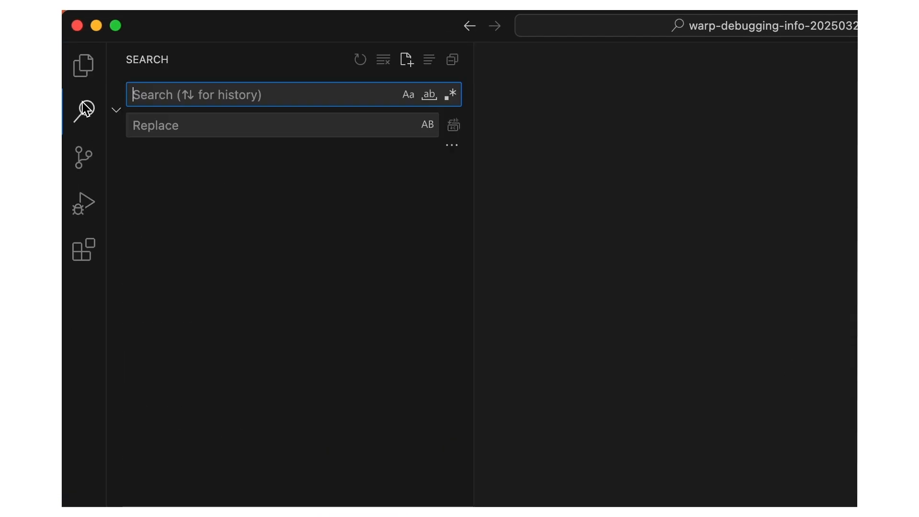
mouse_move(188, 108)
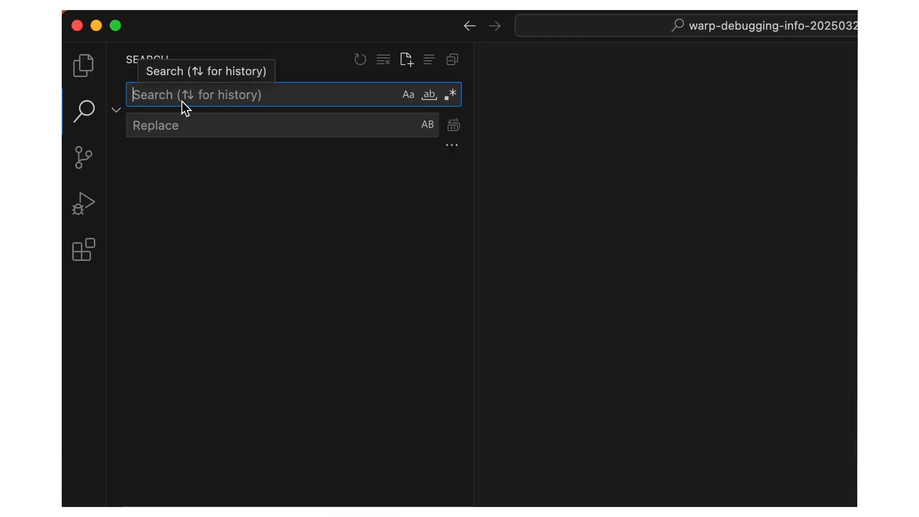
text(warp_service: Version)
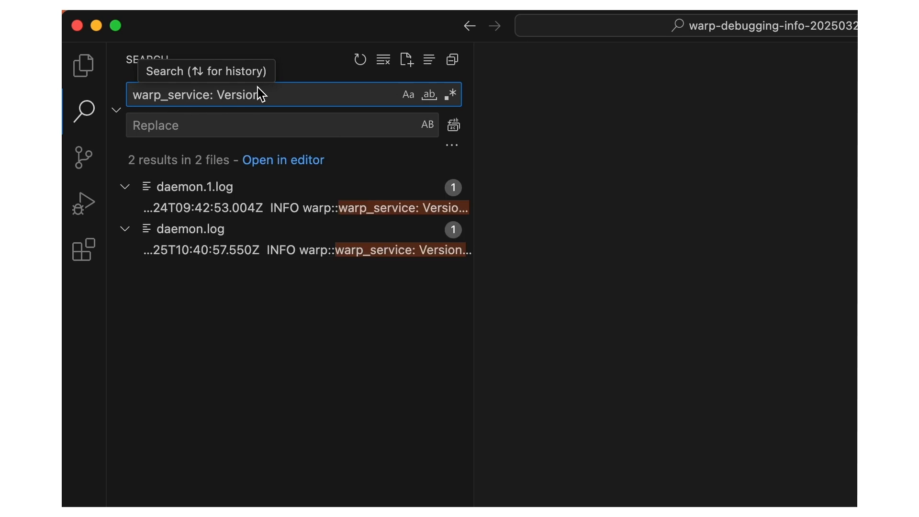
mouse_move(176, 249)
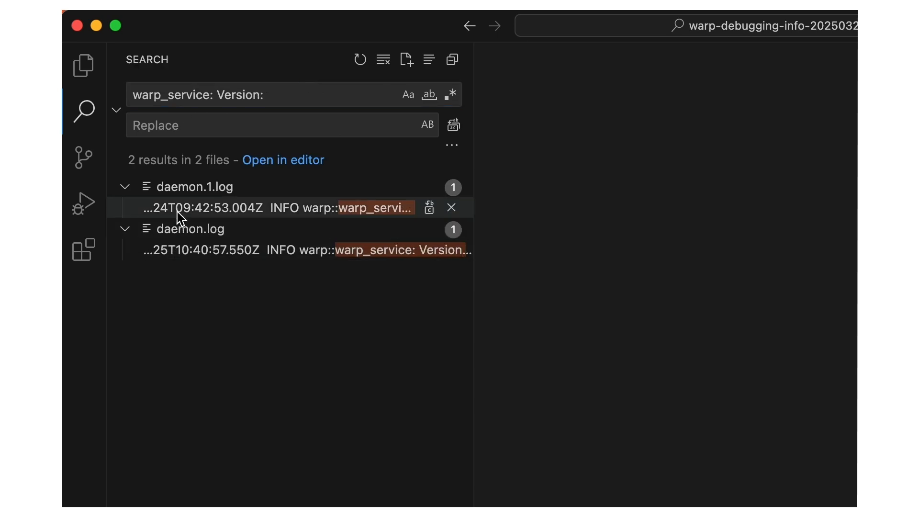
mouse_move(182, 208)
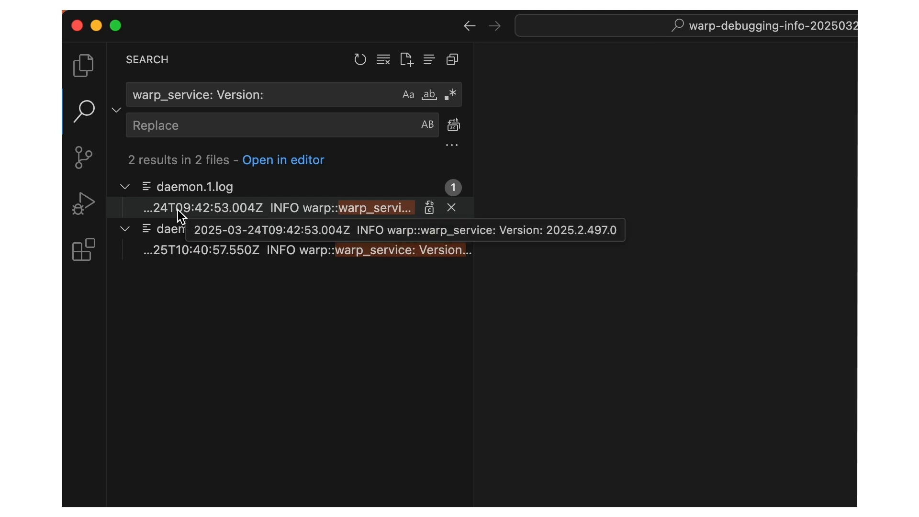
mouse_move(178, 257)
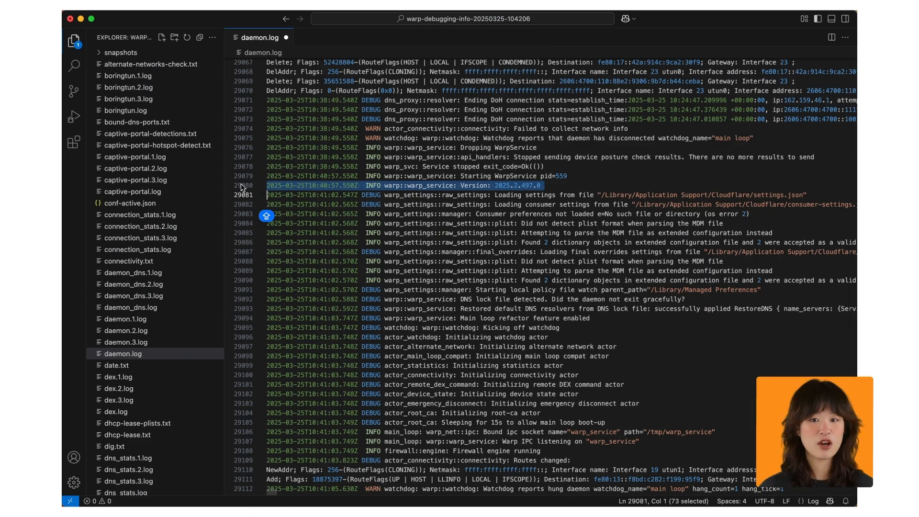
scroll(down, 3)
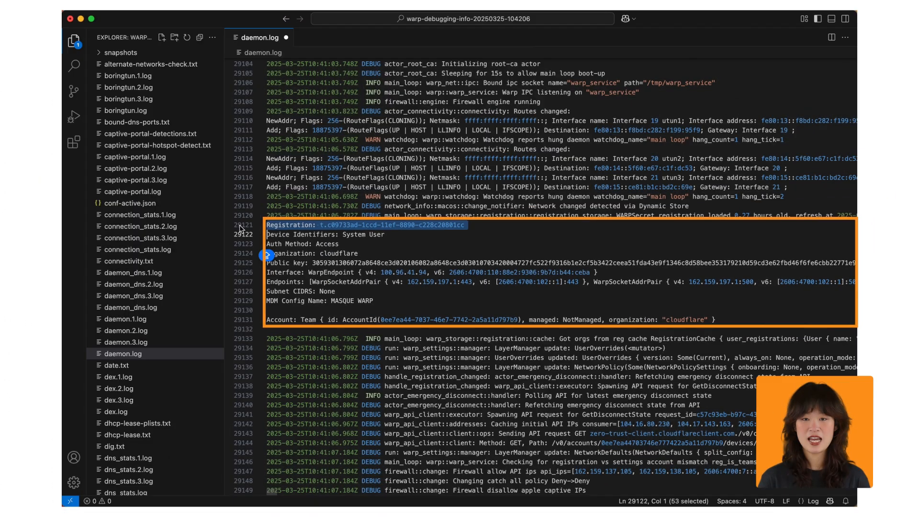
scroll(up, 3)
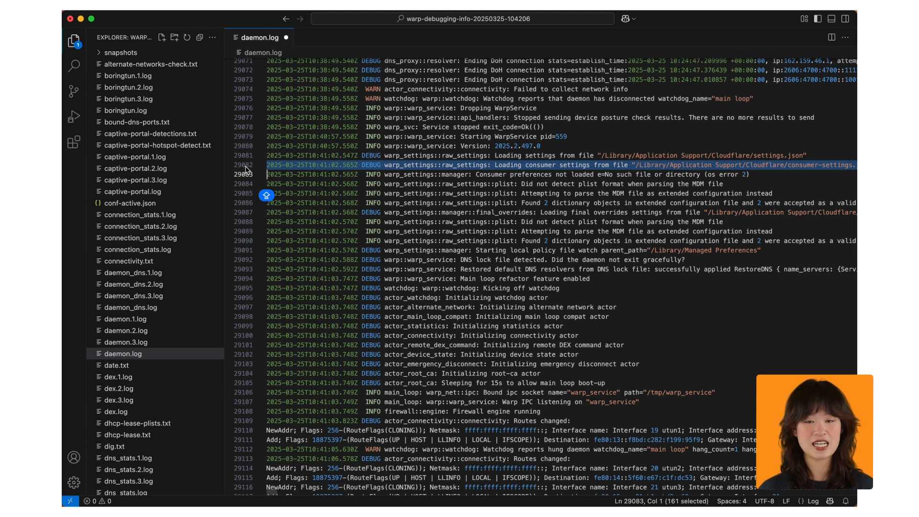
scroll(down, 3)
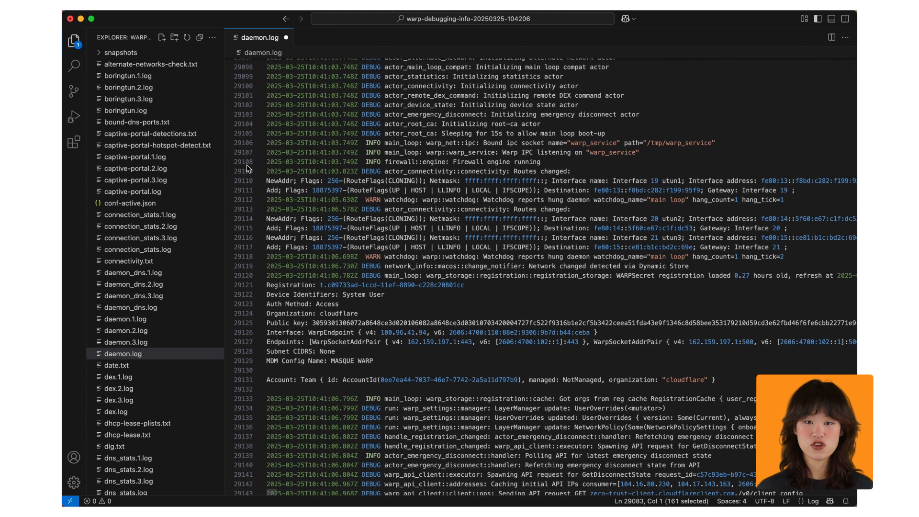
scroll(down, 3)
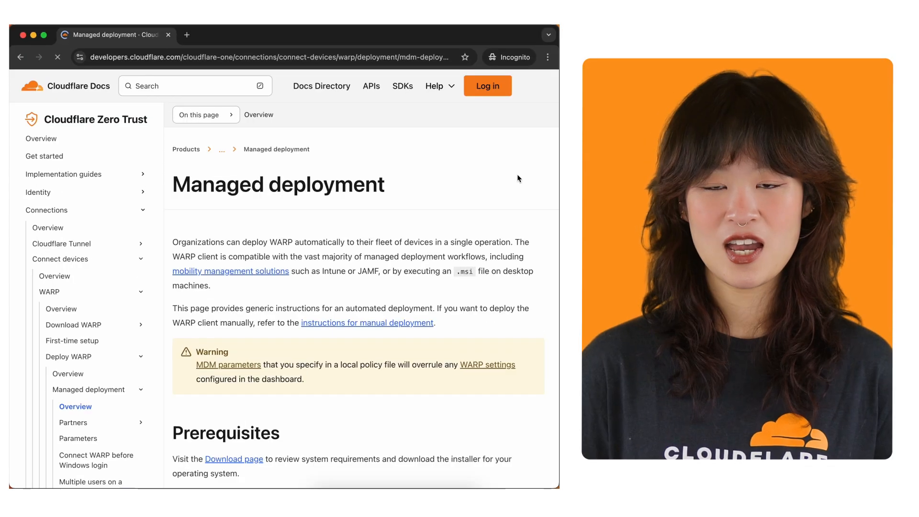
Scroll the Managed deployment docs page down to the Prerequisites section.
scroll(down, 3)
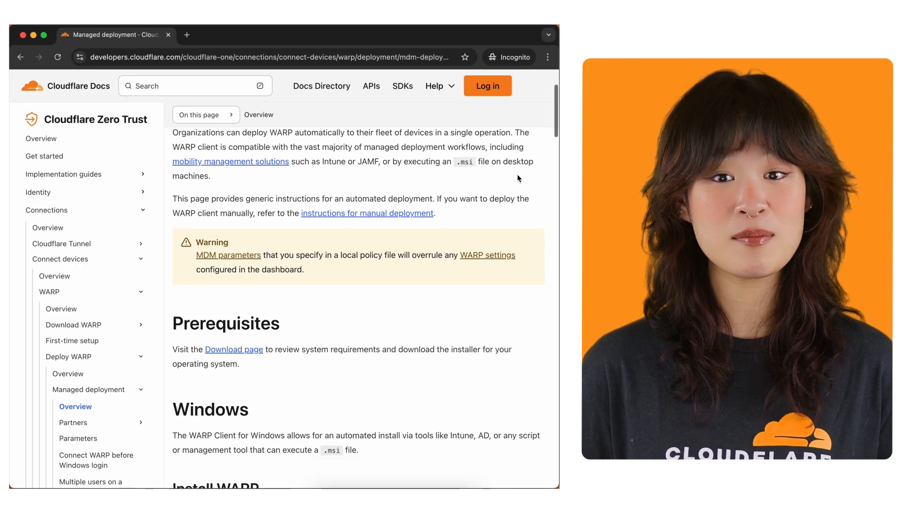
scroll(down, 3)
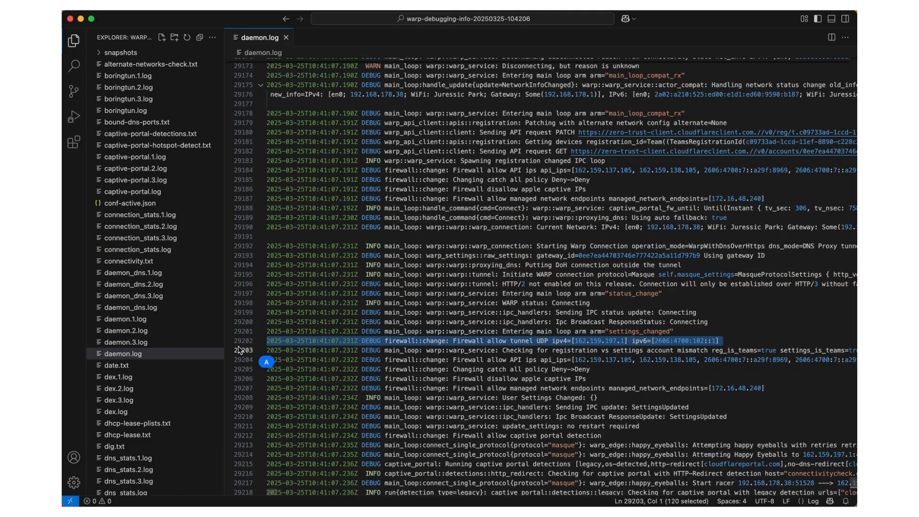
Scroll daemon.log through the firewall tunnel rule, tunnel setup and route change entries.
scroll(down, 3)
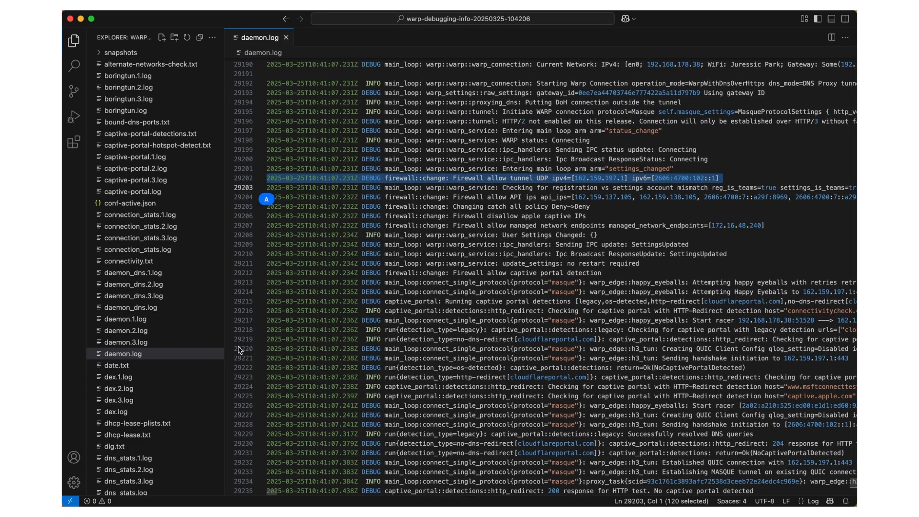
scroll(down, 3)
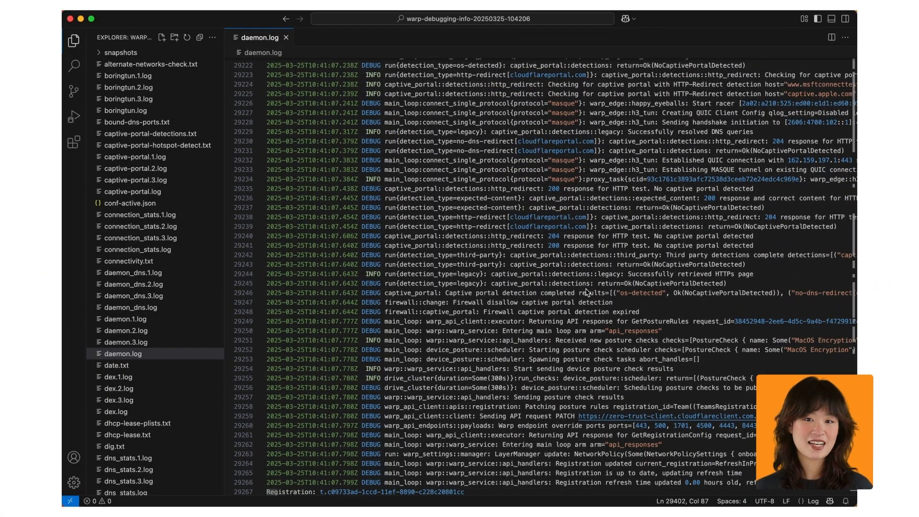
scroll(down, 3)
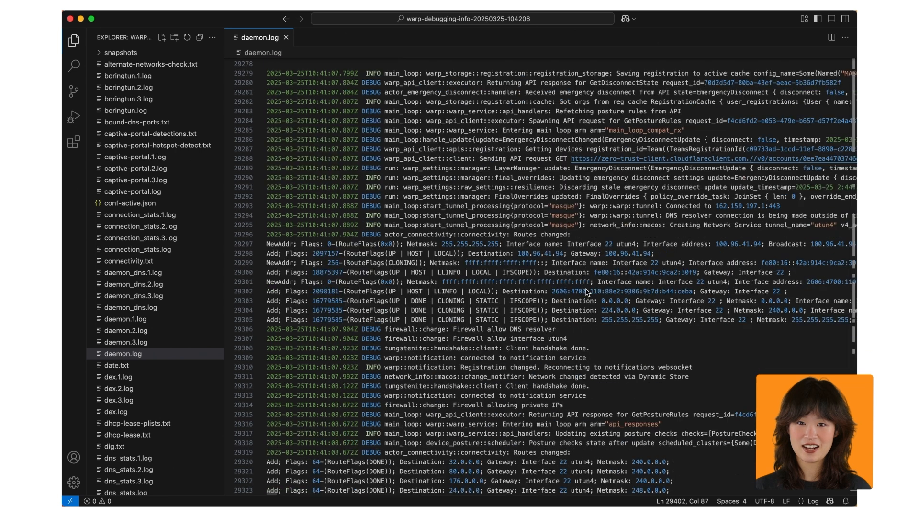
scroll(down, 3)
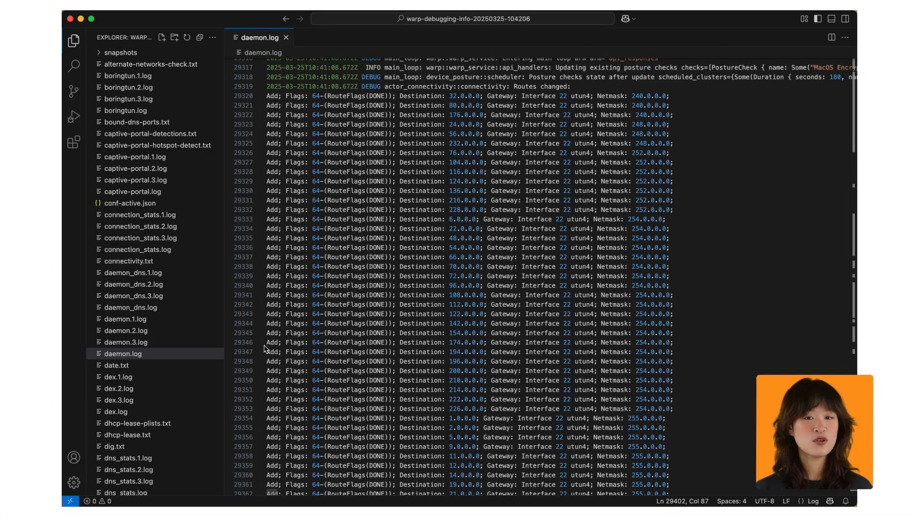
Continue down to the DNS proxy initialisation and DNS settings entries, selecting a line.
scroll(down, 3)
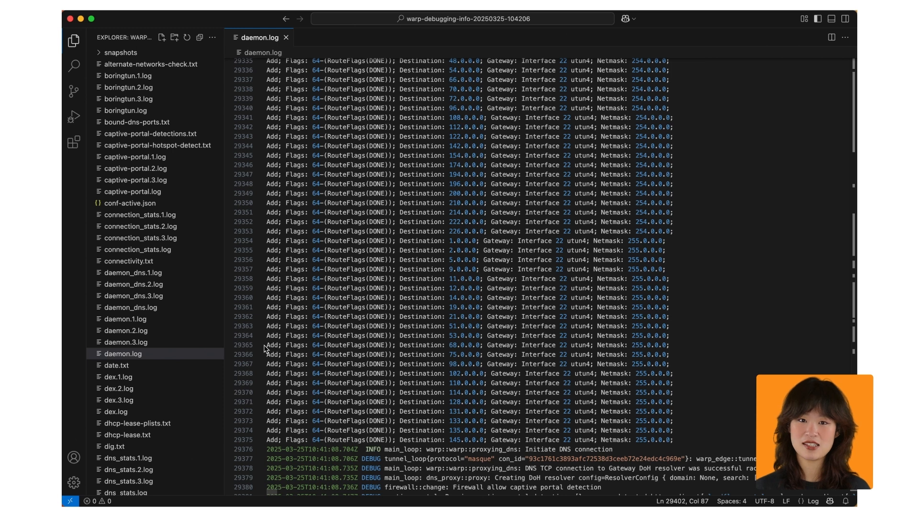
scroll(down, 3)
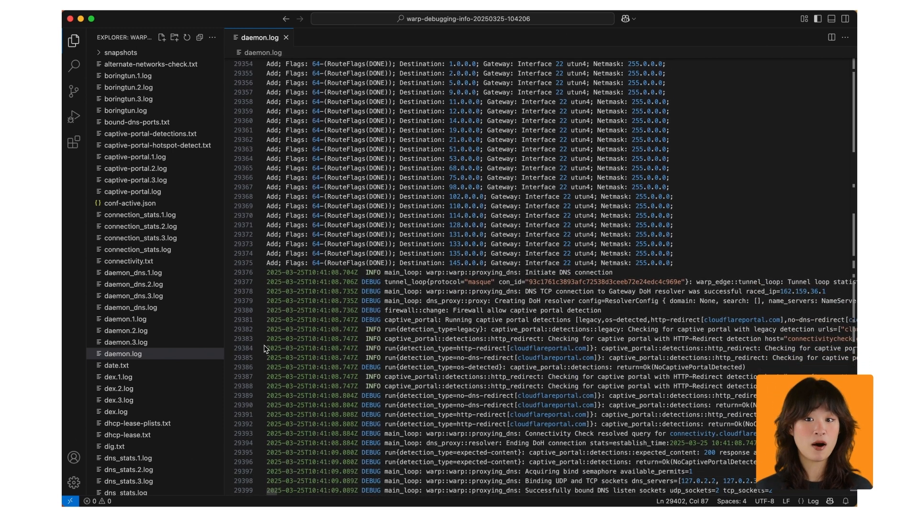
scroll(down, 3)
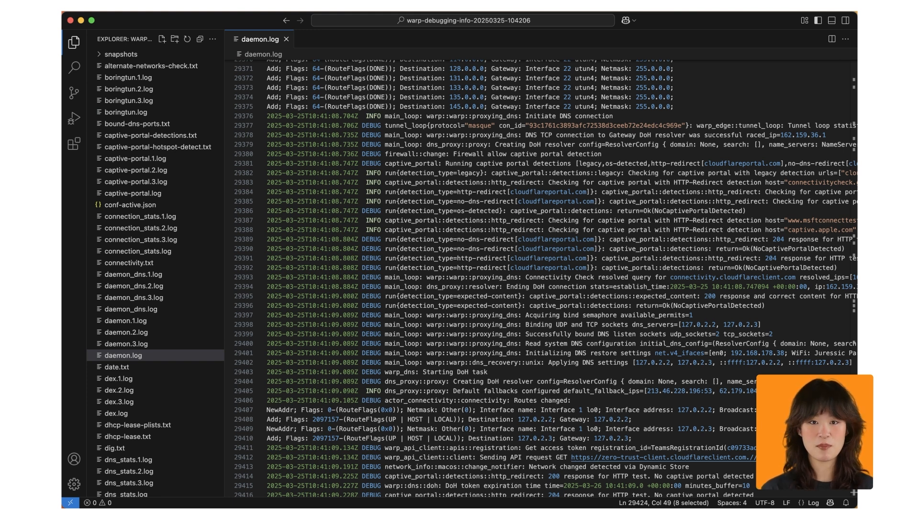
click(241, 116)
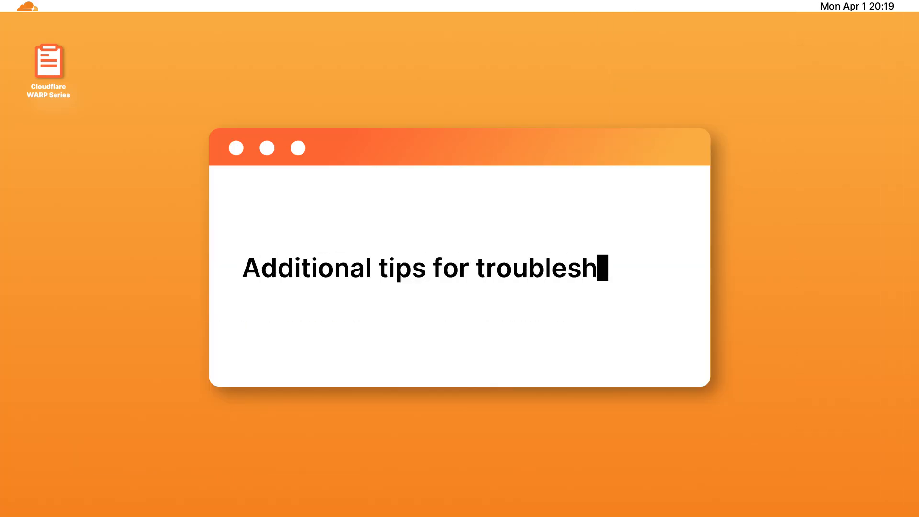
Title cards type 'Additional tips for troubleshooting' then 'Other warp-diag files'.
text(ooting)
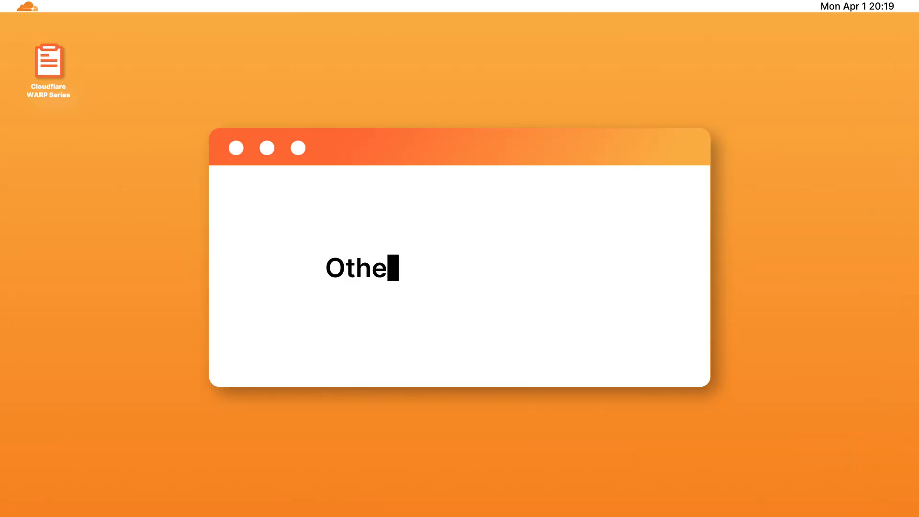
text(r warp-diag files)
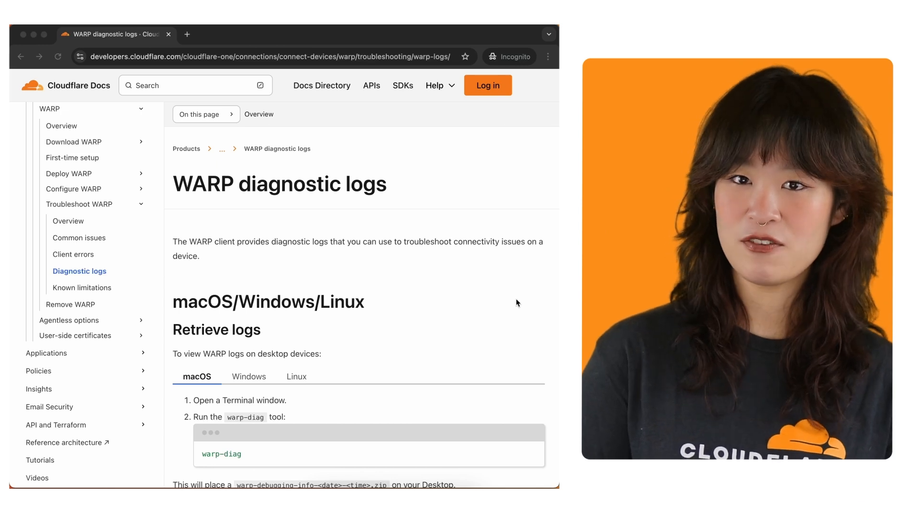
Scroll the WARP diagnostic logs docs page to the warp-diag file description table.
scroll(down, 3)
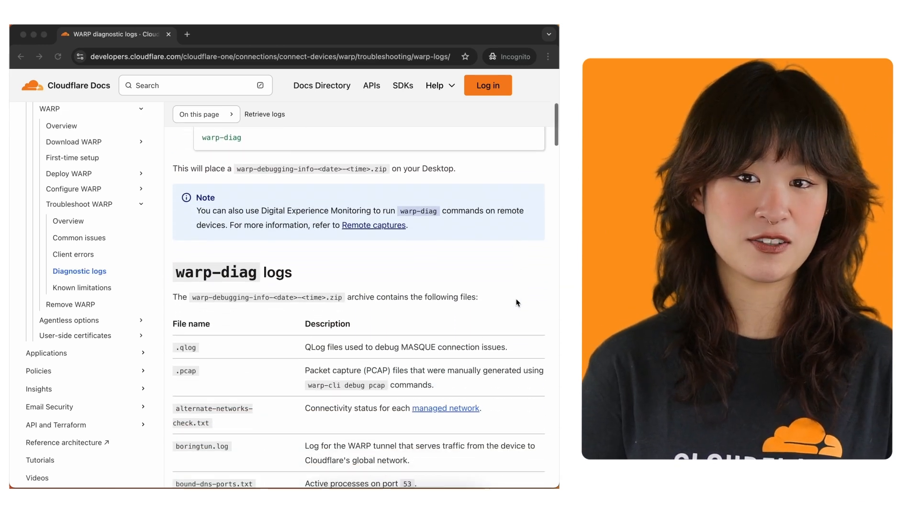
scroll(down, 3)
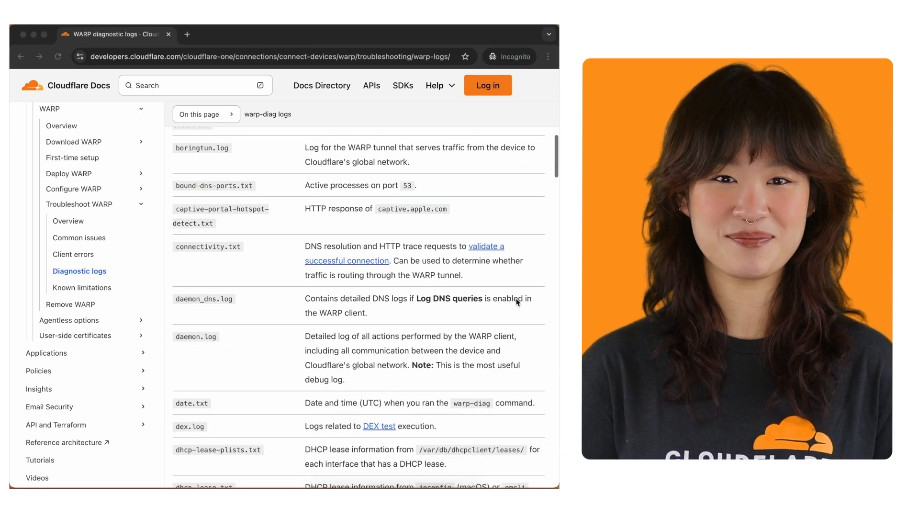